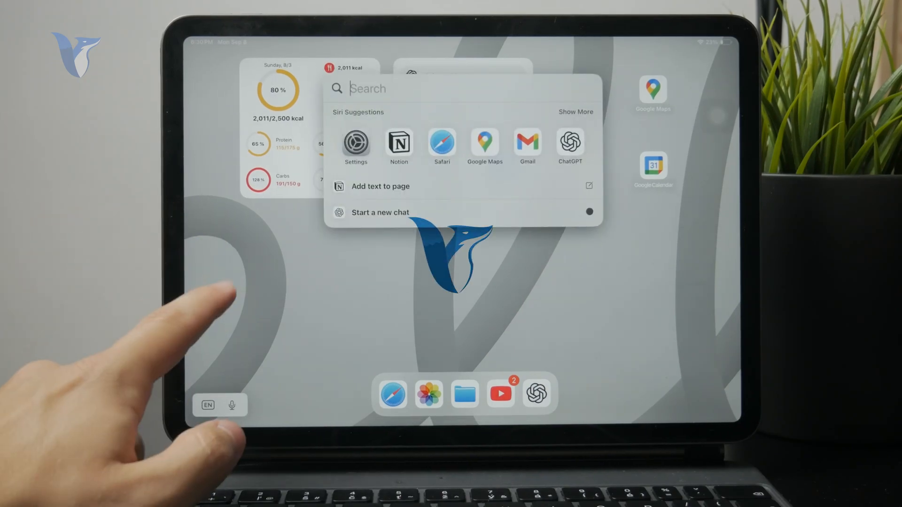
# Launch Settings from the Spotlight search suggestions, landing on the General page.
pyautogui.click(356, 144)
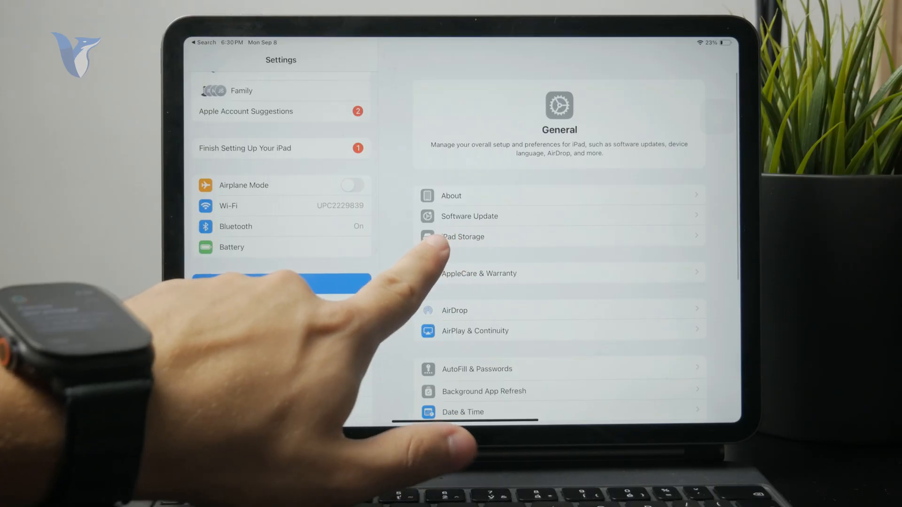
# Show the Apps page listing installed apps alphabetically.
pyautogui.click(461, 236)
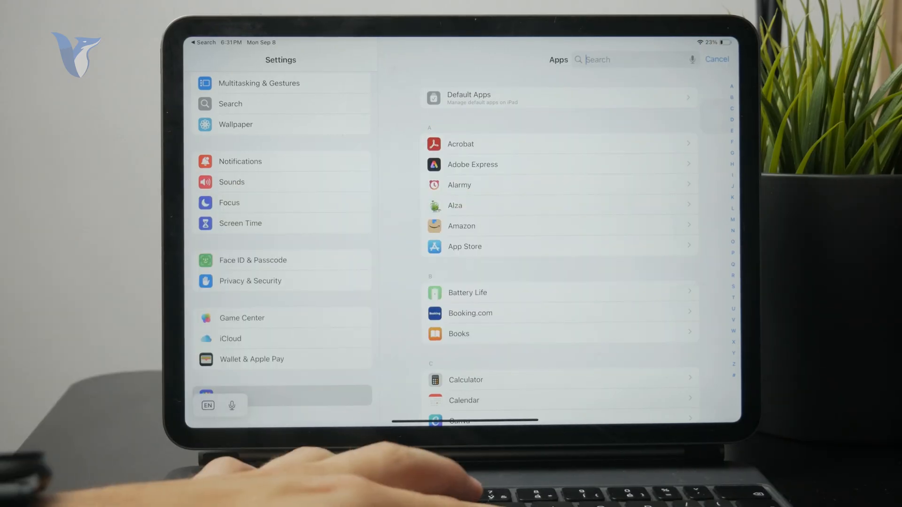
# Search apps for 'Mess', open Messages, and confirm Keep Messages is set to Forever.
pyautogui.write('Mess')
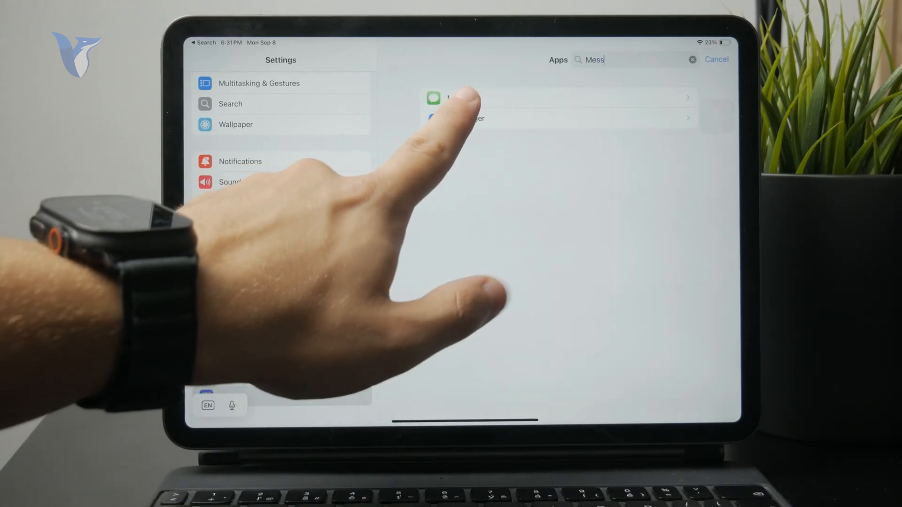
pyautogui.click(455, 97)
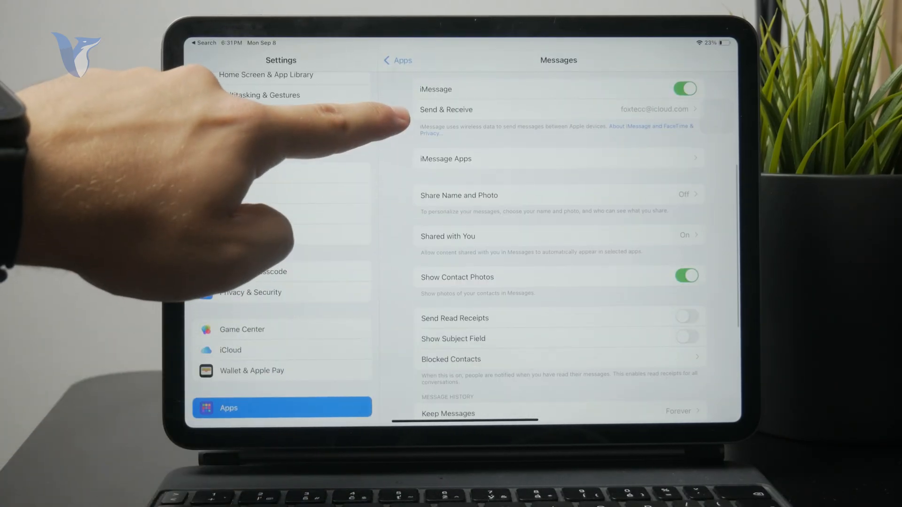
pyautogui.scroll(-3)
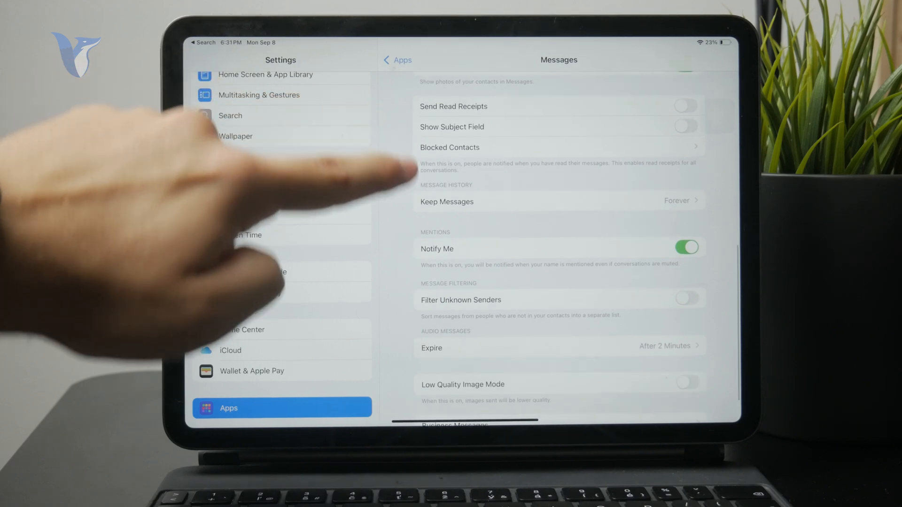
pyautogui.click(561, 201)
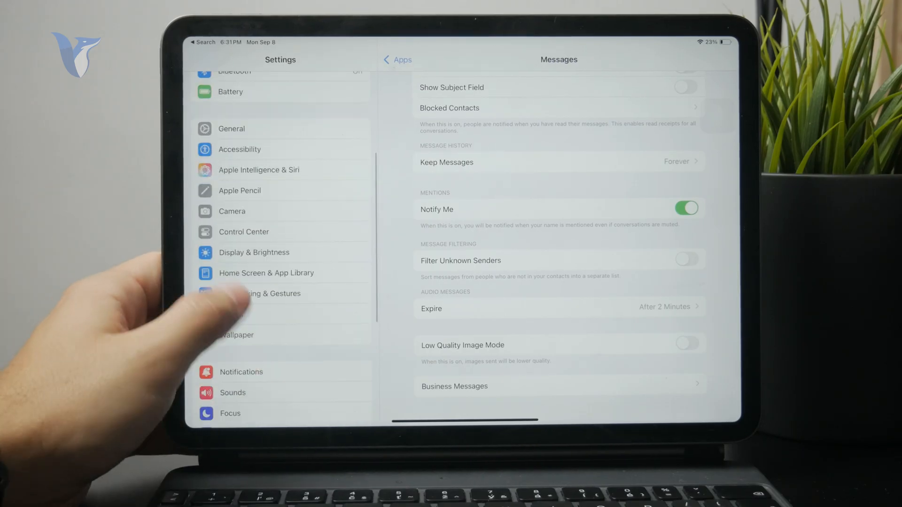
# Switch Airplane Mode on and return to the General settings page.
pyautogui.scroll(-3)
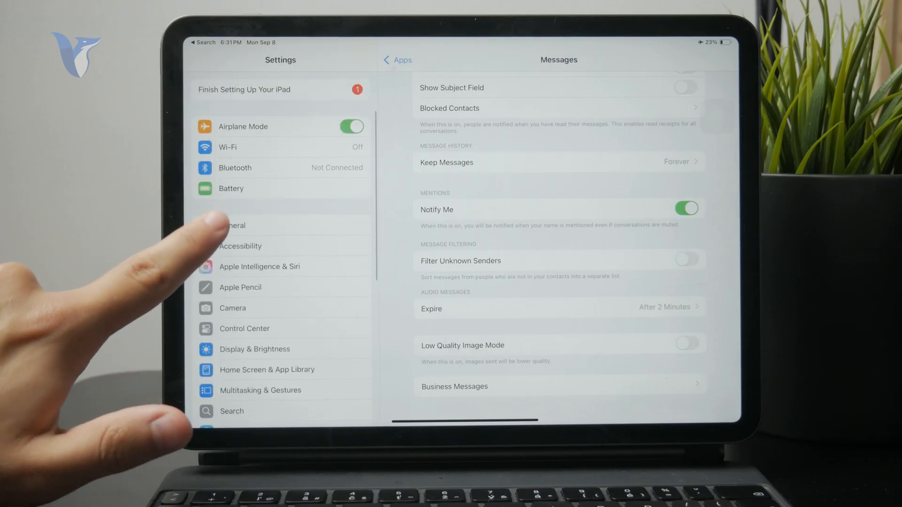
pyautogui.click(232, 225)
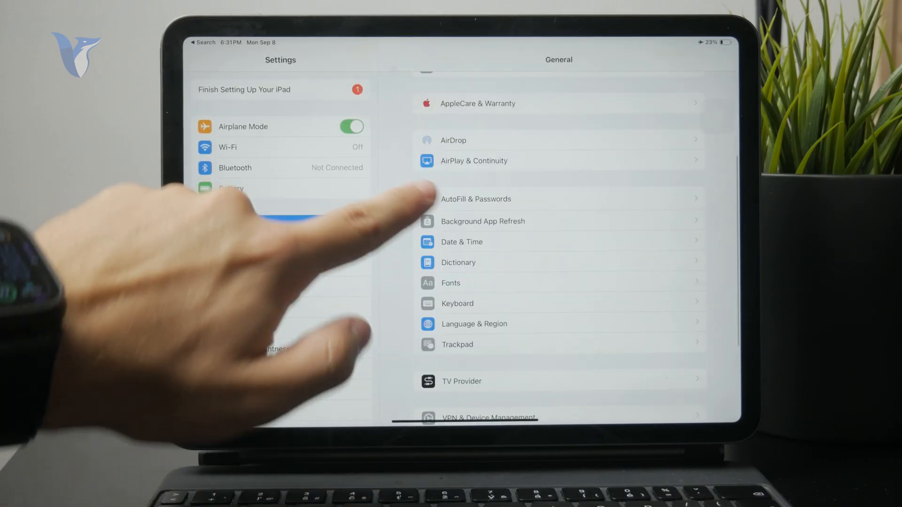
# Turn off automatic Date & Time and set the date to September 8, 2026.
pyautogui.click(461, 241)
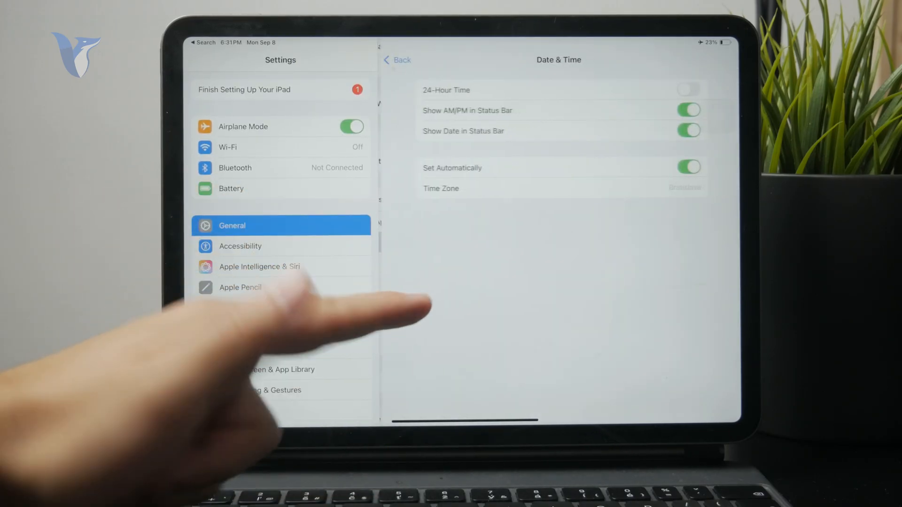
pyautogui.click(687, 168)
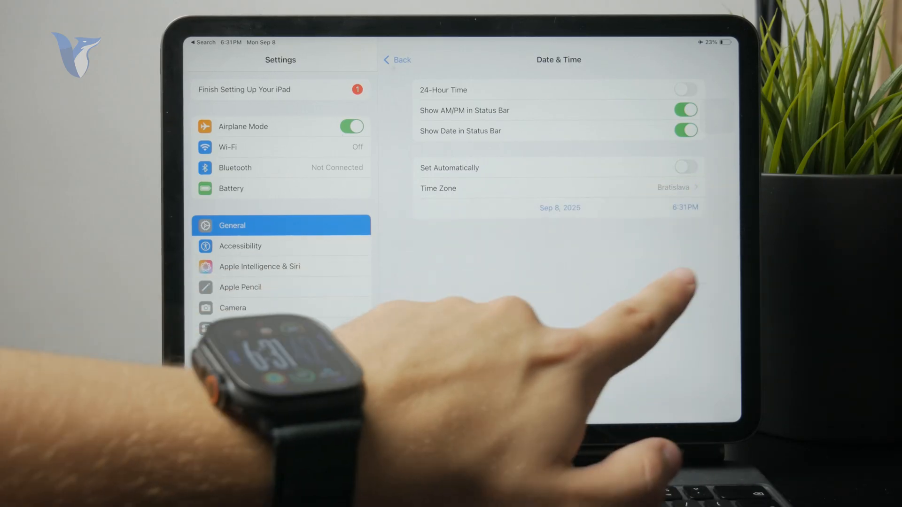
pyautogui.click(558, 207)
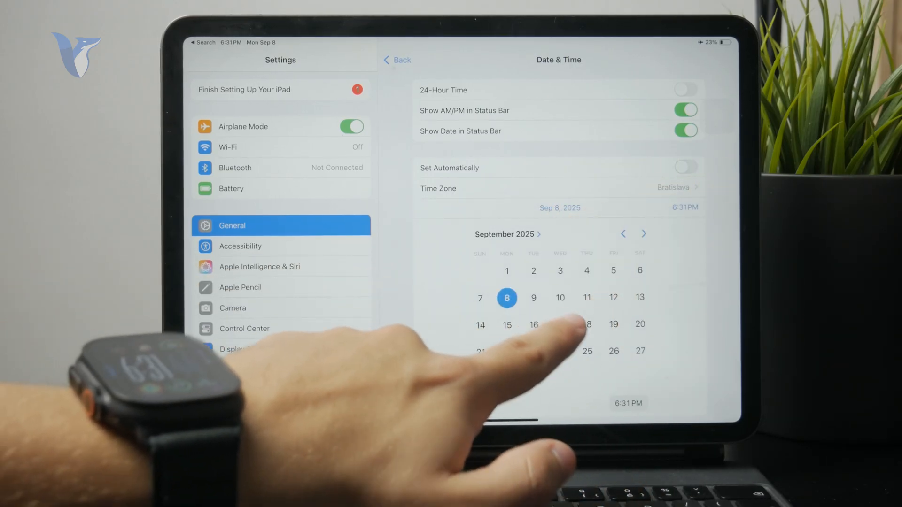
pyautogui.click(507, 234)
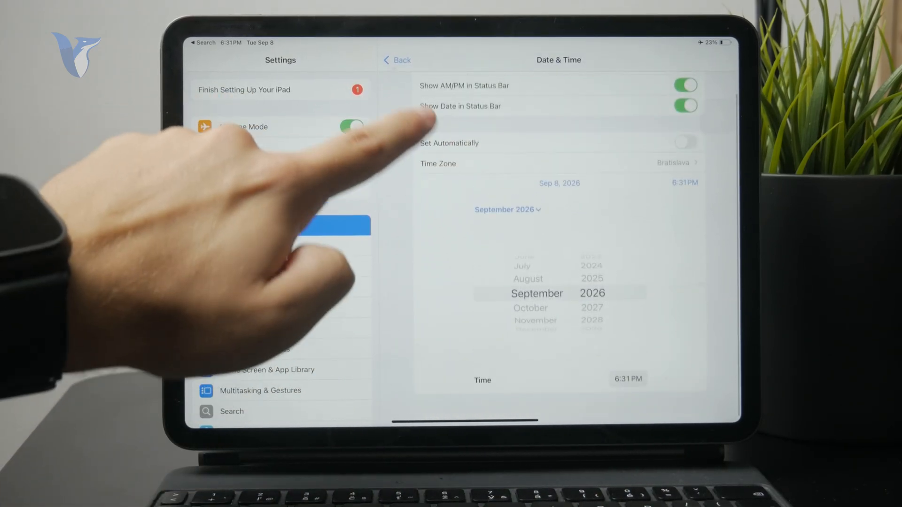
pyautogui.click(395, 60)
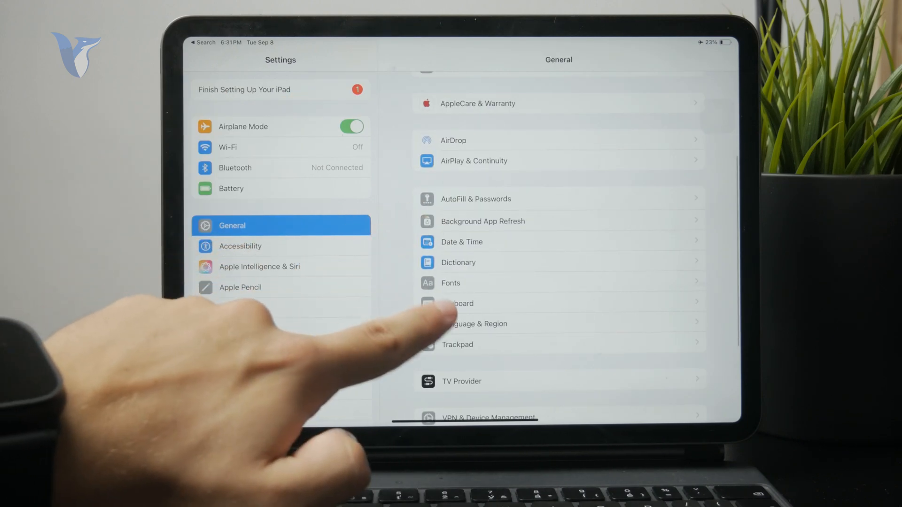
# Reopen Date & Time twice to verify the date still reads September 8, 2026.
pyautogui.click(461, 241)
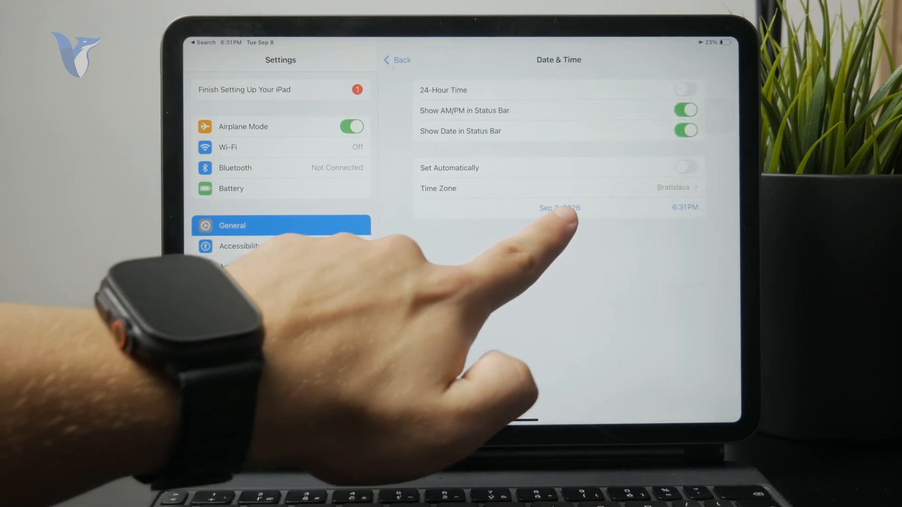
pyautogui.click(397, 60)
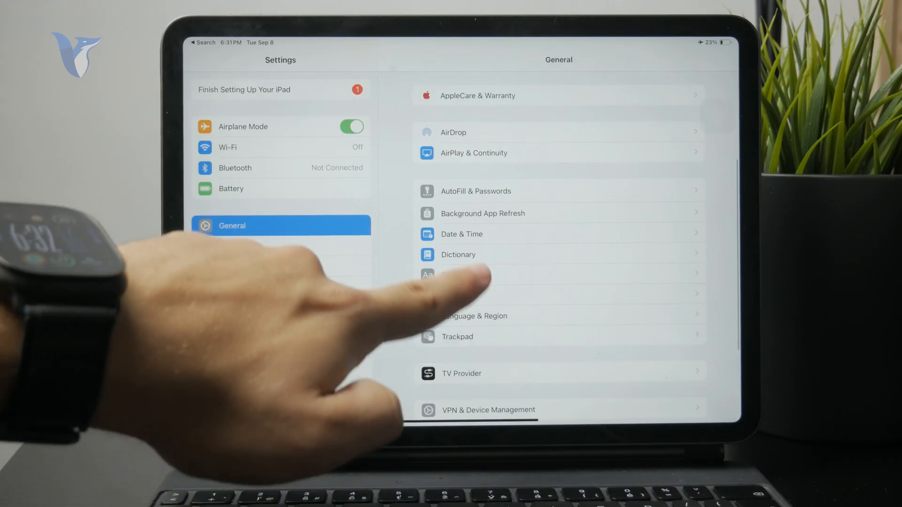
pyautogui.click(461, 234)
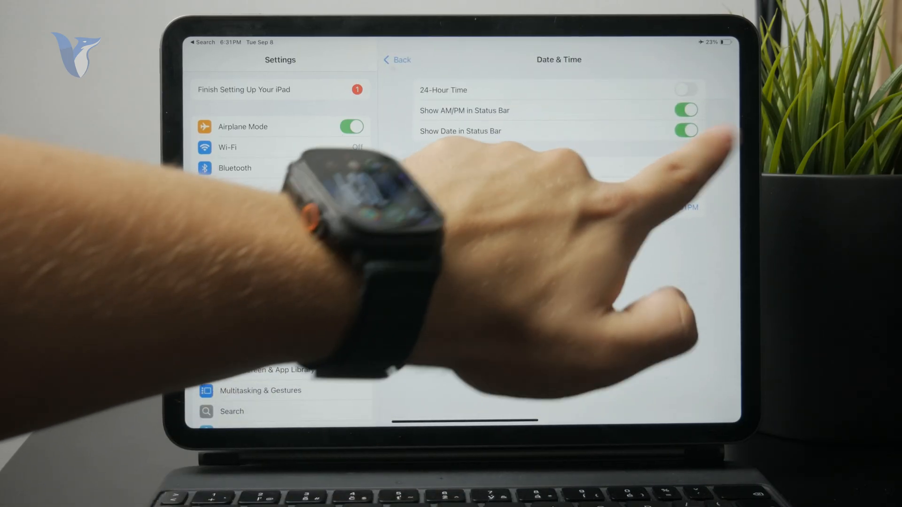